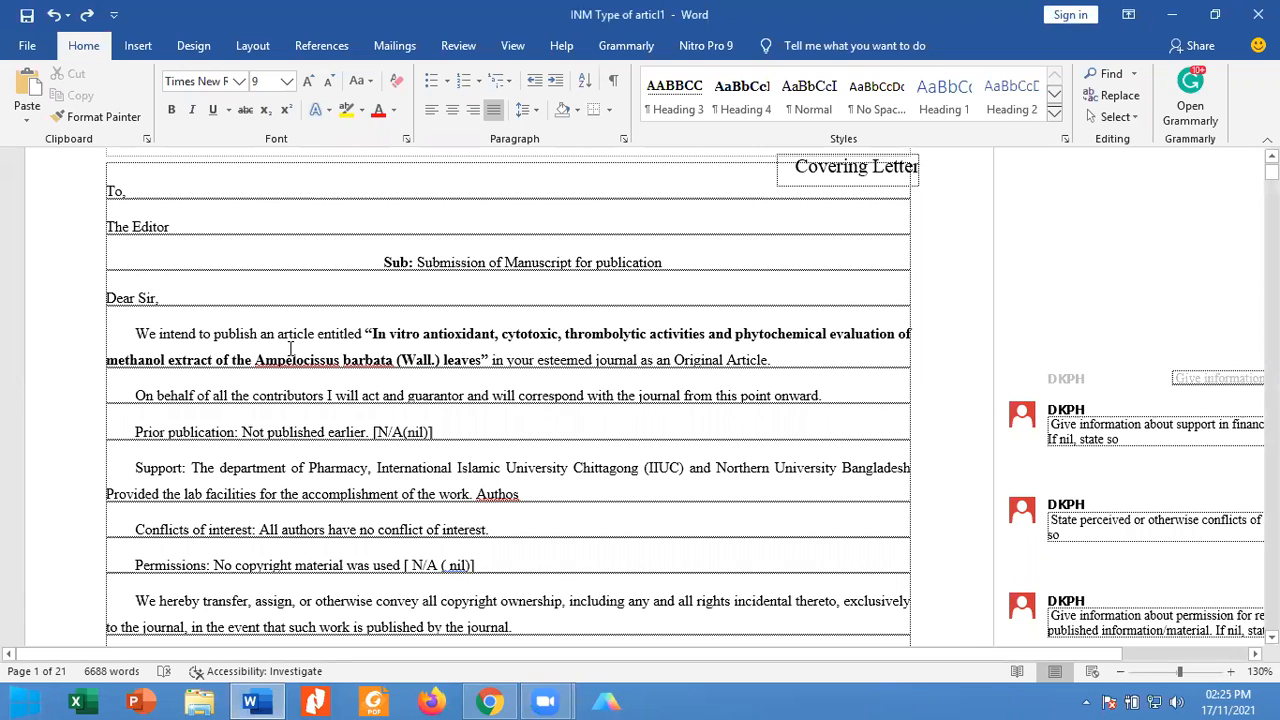
mouse_move(1061, 385)
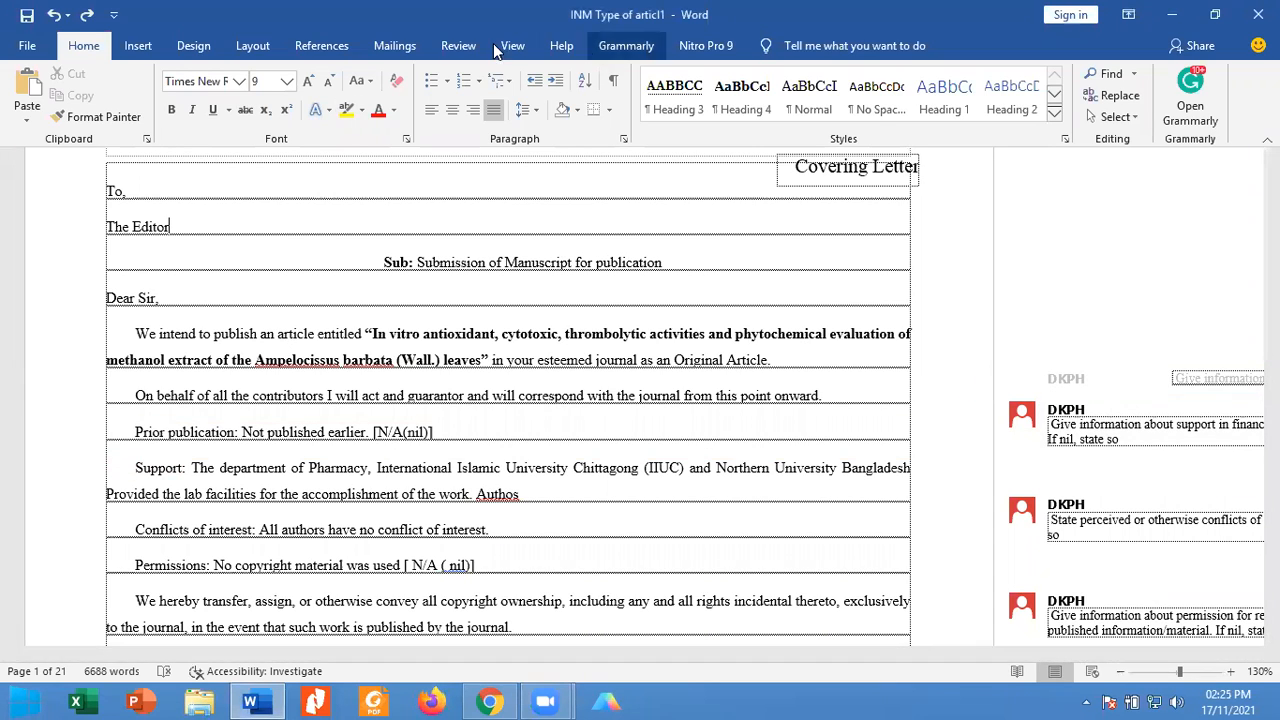
Delete all comments in the covering letter from the Review tab
click(458, 45)
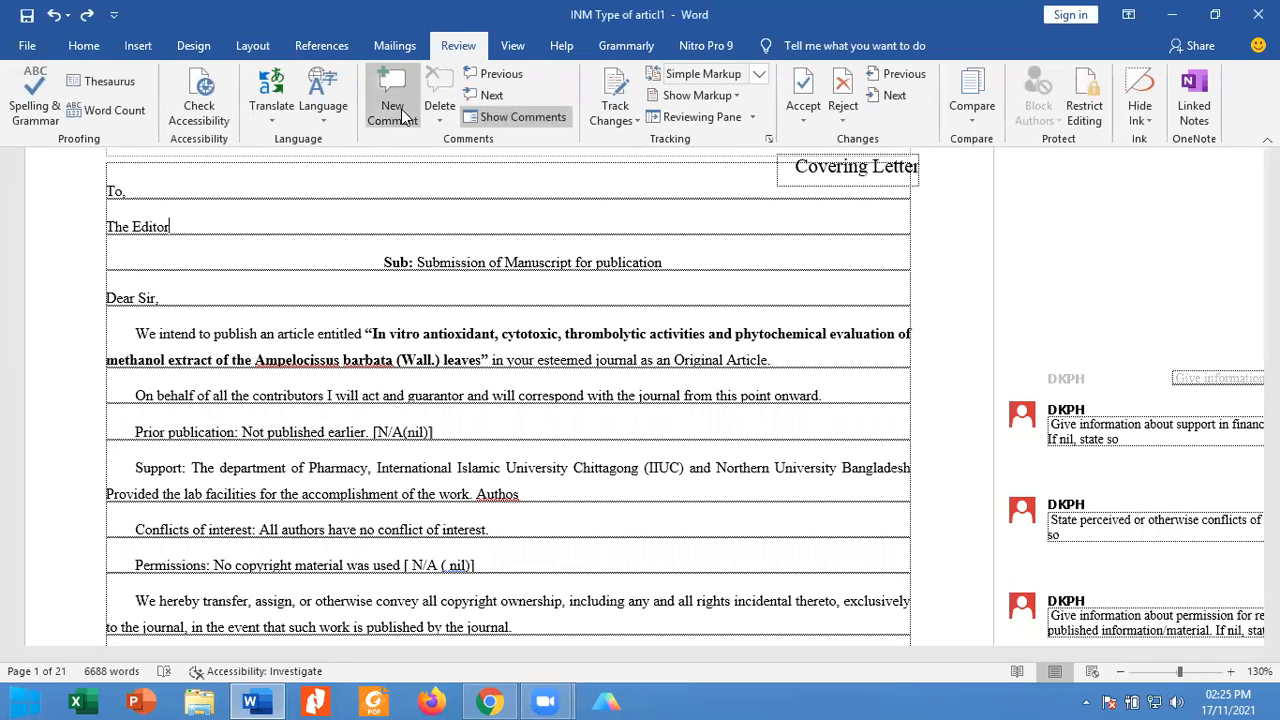
mouse_move(396, 113)
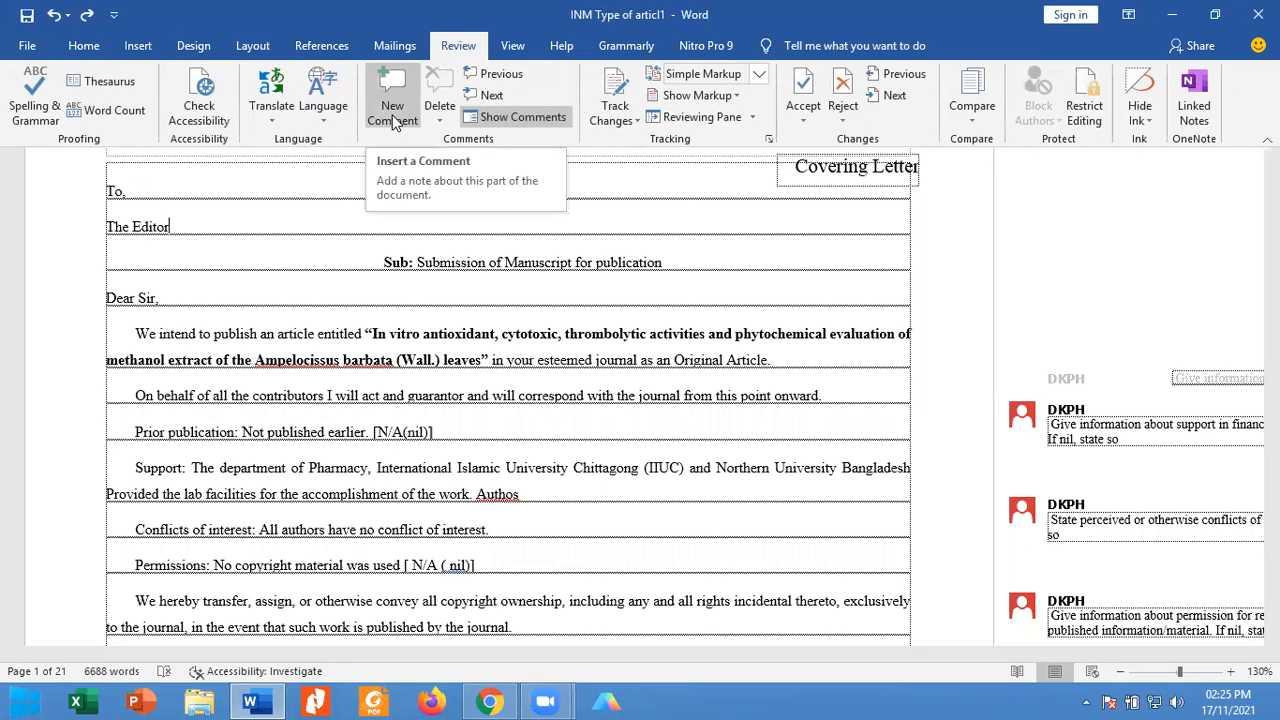
mouse_move(438, 125)
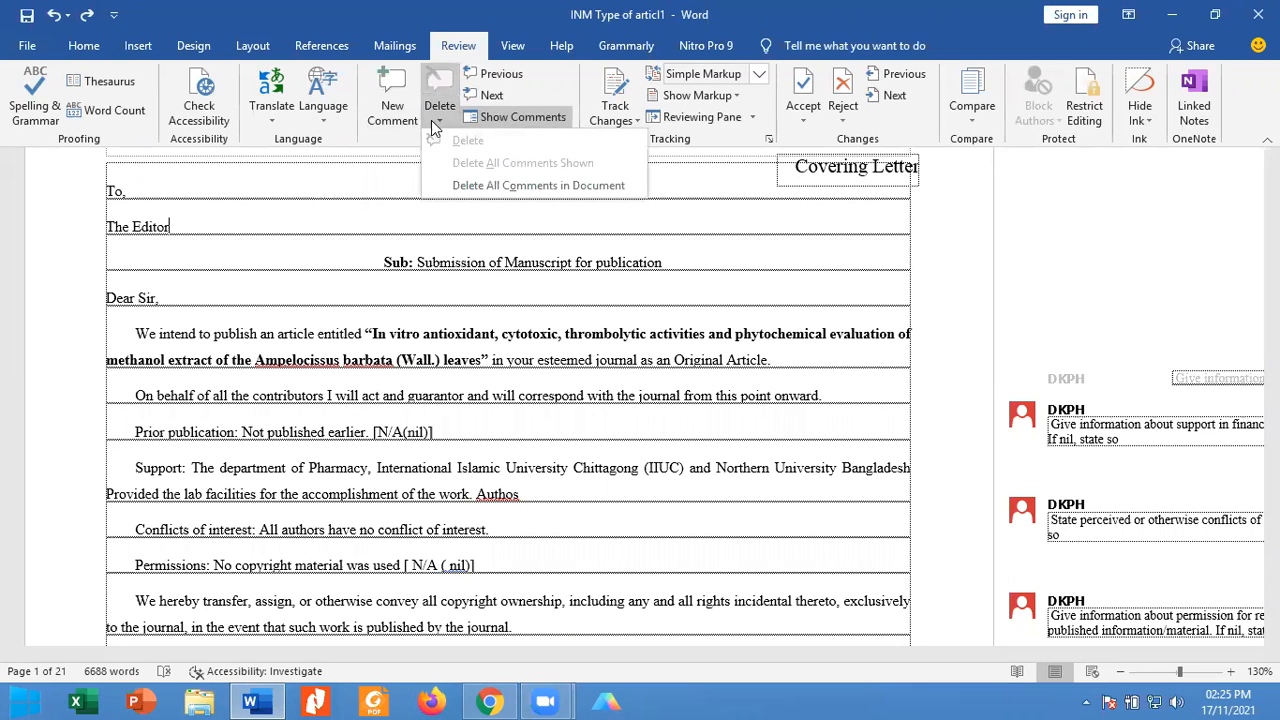
mouse_move(521, 192)
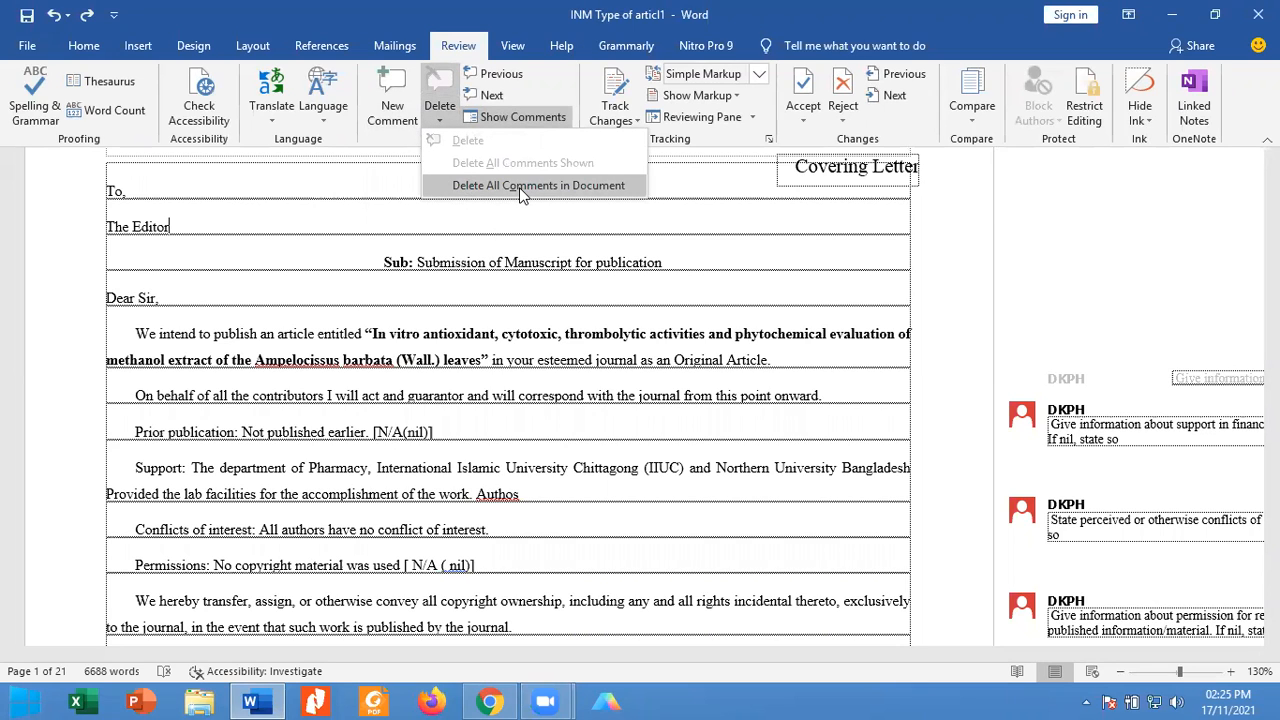
click(520, 185)
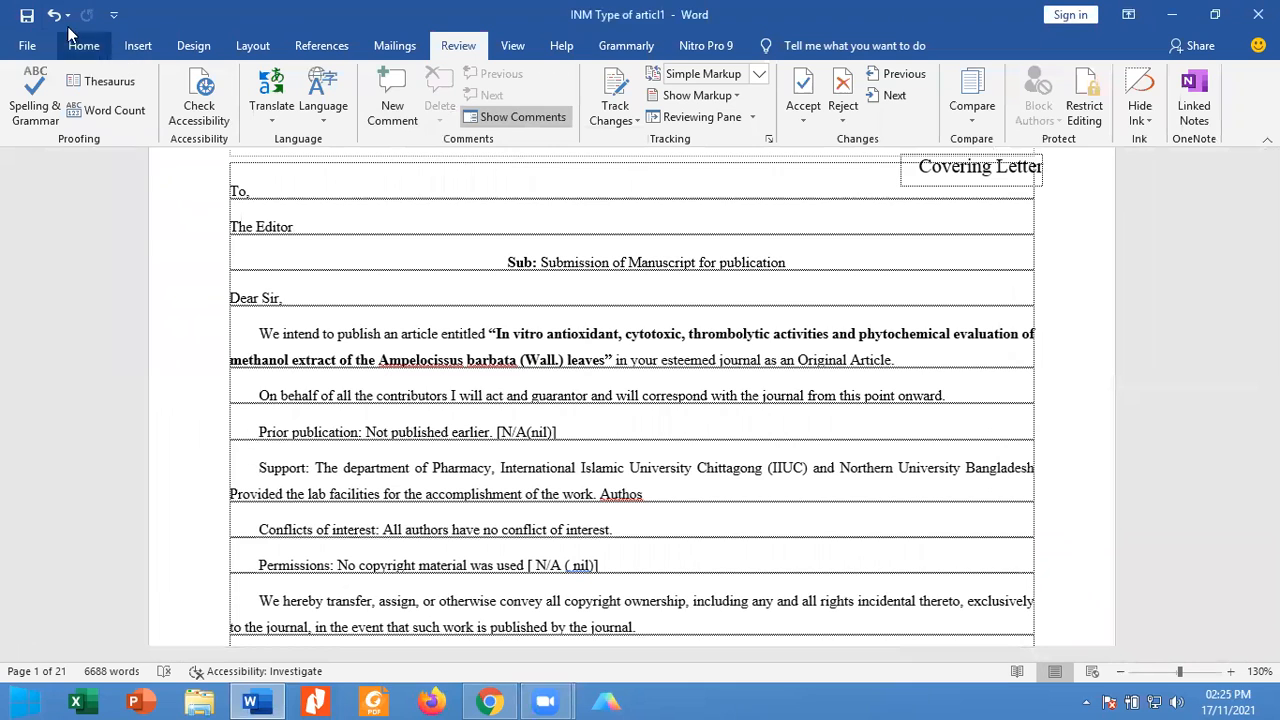
Restore the deleted comments and switch the review display to Original
click(514, 117)
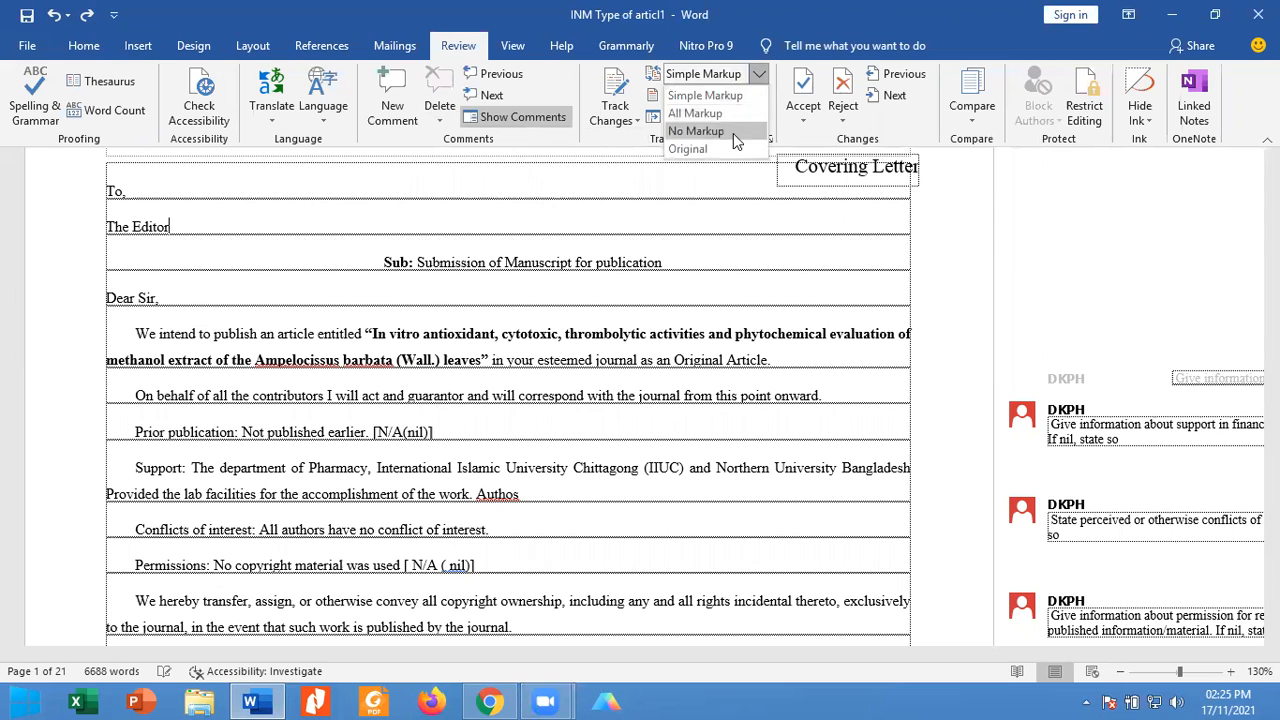
mouse_move(708, 149)
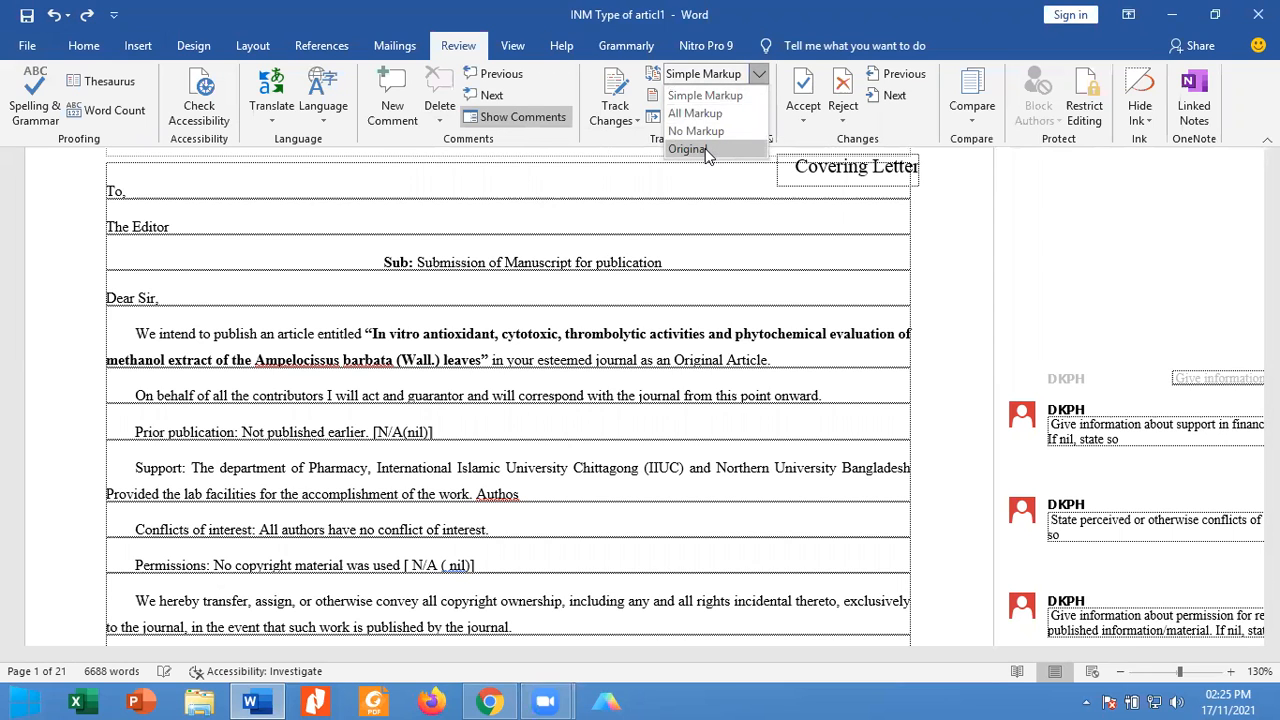
click(688, 149)
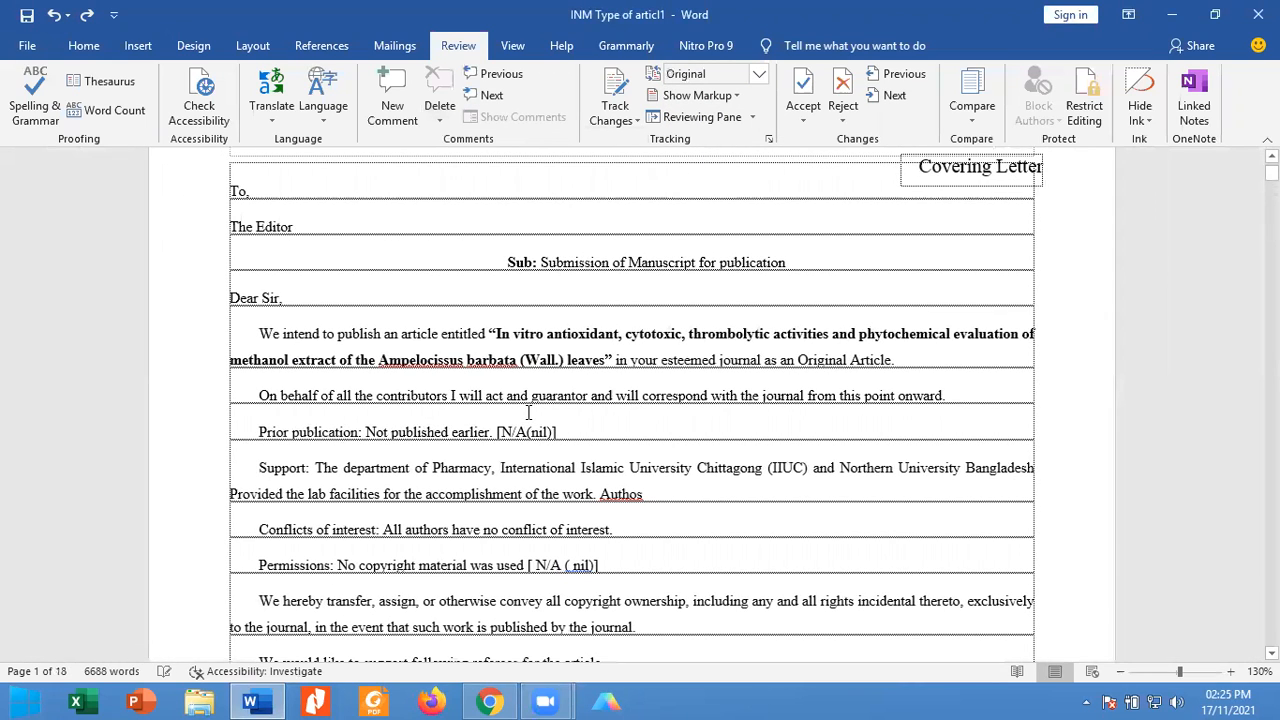